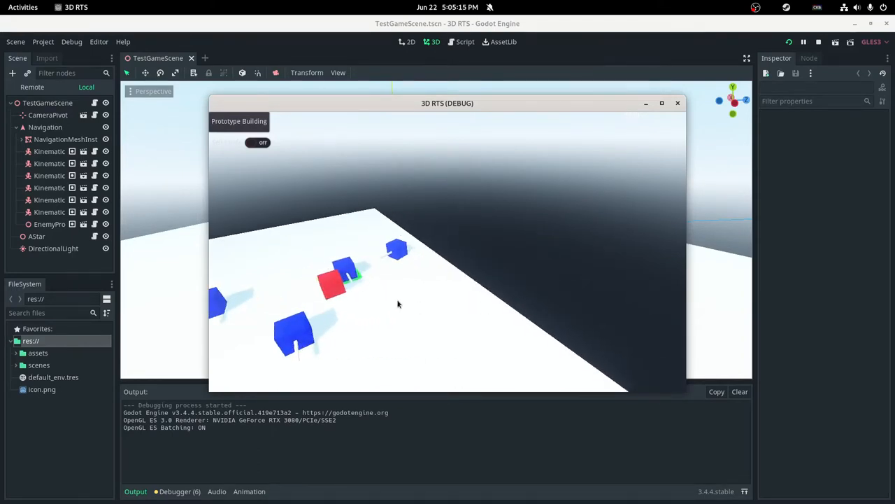
Run the RTS prototype from the editor to test building placement among the units
{"action": "left_click", "coordinate": [465, 42]}
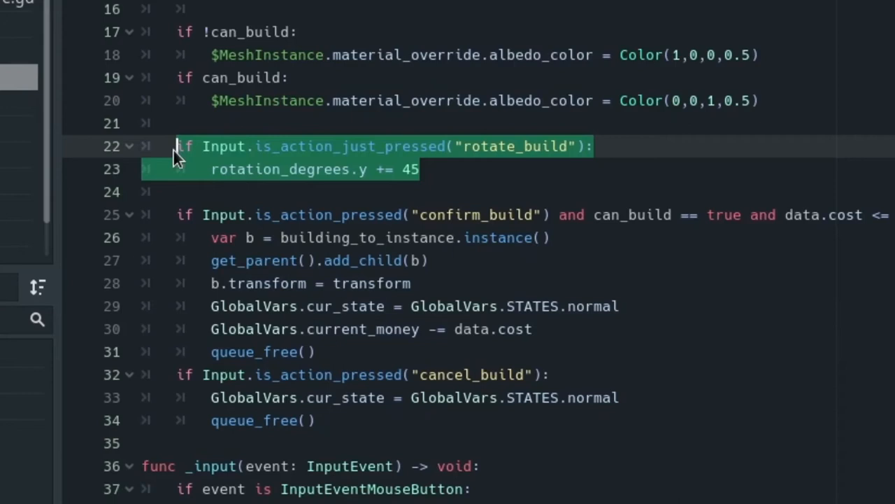
Scroll the blueprint script to review the rotate_build 45-degree rotation code
{"action": "scroll", "scroll_direction": "down", "scroll_amount": 3}
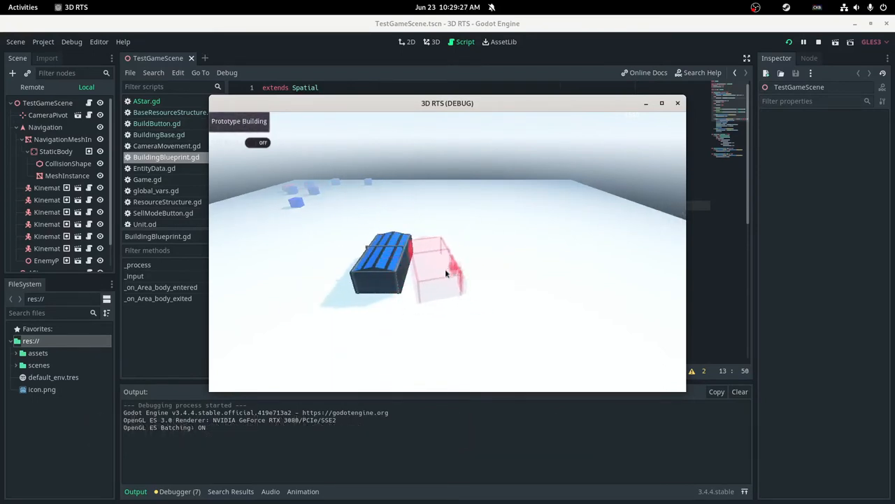
Place a building on the field in the running prototype
{"action": "left_click", "coordinate": [431, 268]}
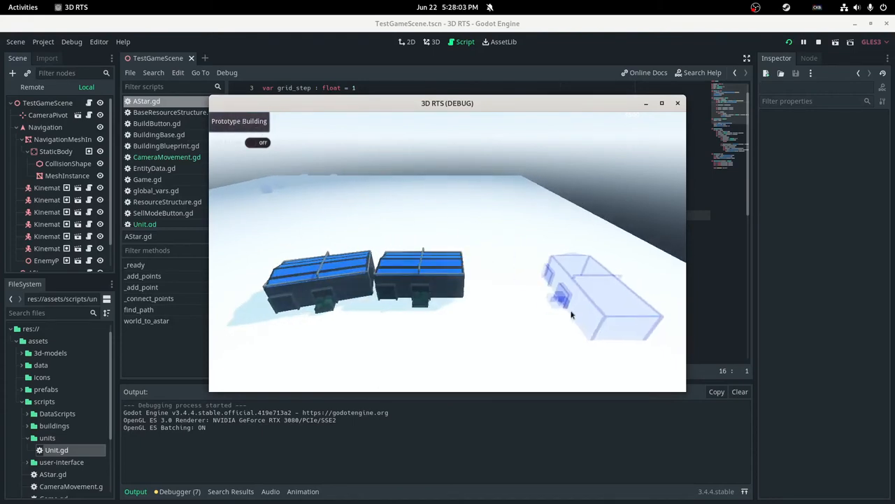
{"action": "mouse_move", "coordinate": [531, 319]}
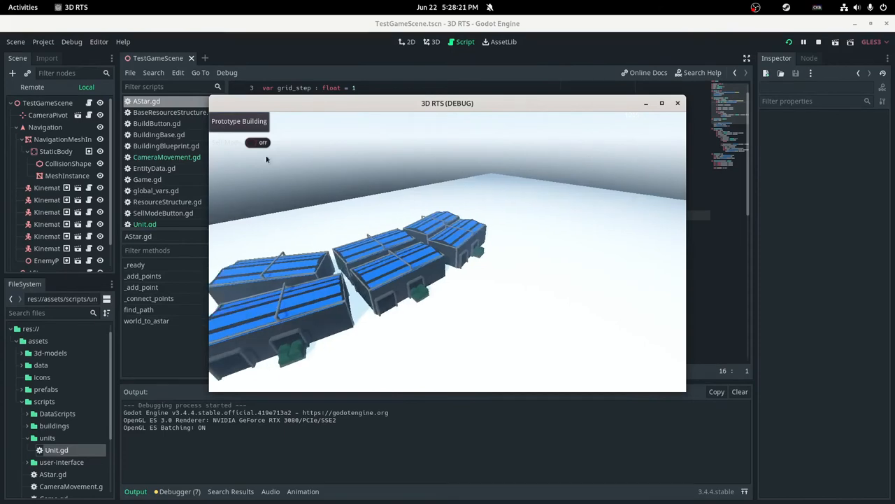
Open NATOOutpost.tscn, then start placing a Supply Depot inside a territory ring
{"action": "left_click", "coordinate": [258, 143]}
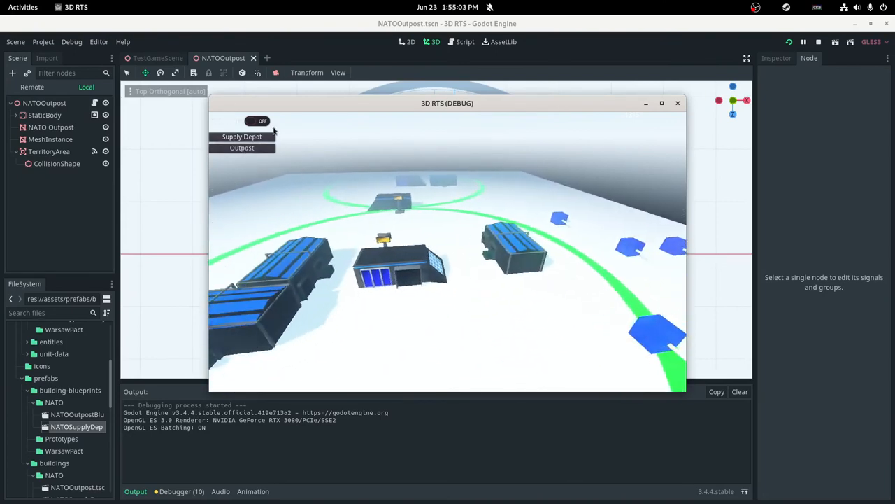
{"action": "left_click", "coordinate": [252, 120]}
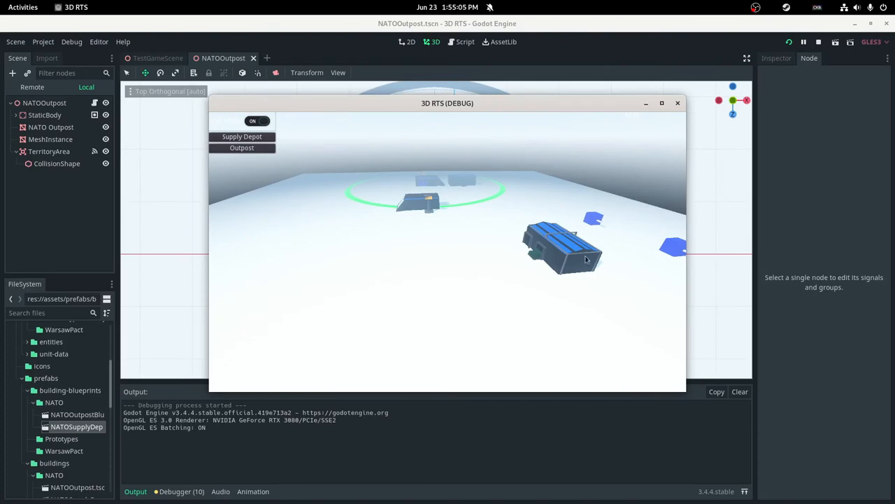